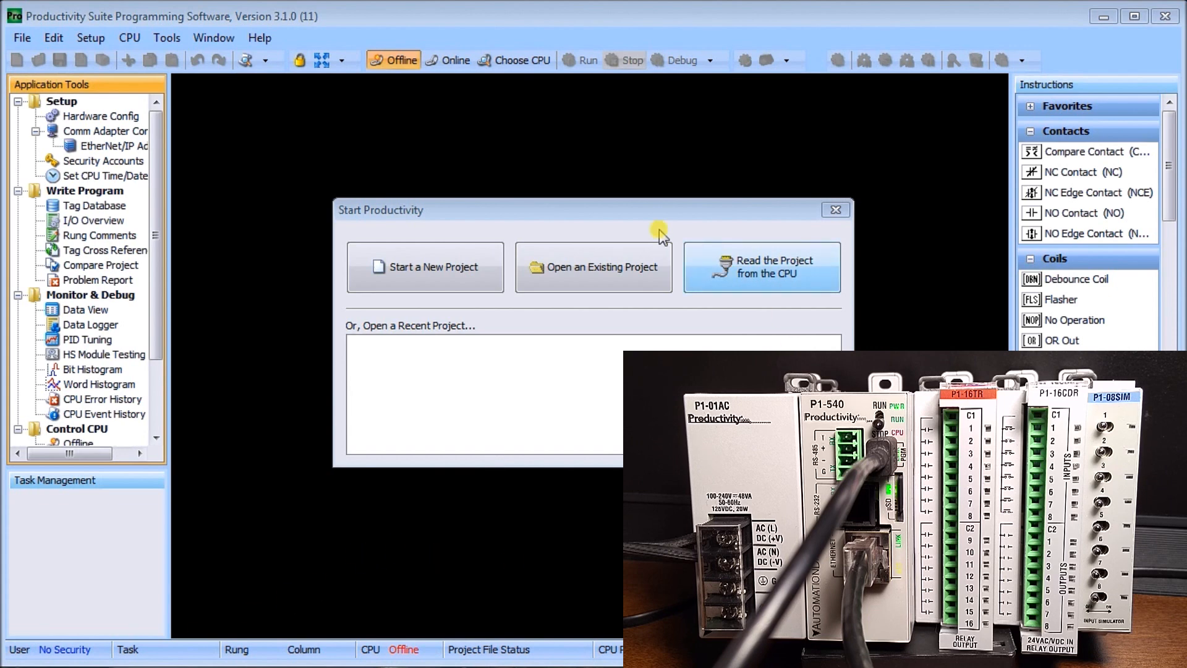
pyautogui.moveTo(748, 328)
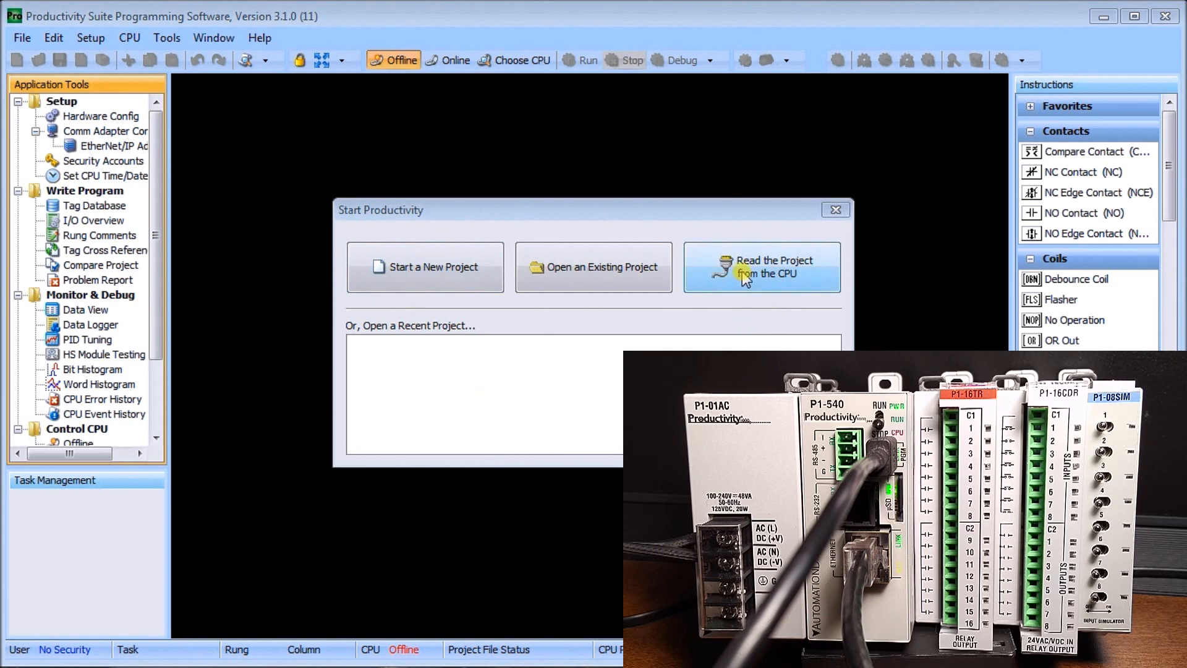
# Try reading the project from the CPU, then dismiss the empty CPU connections lists.
pyautogui.click(761, 267)
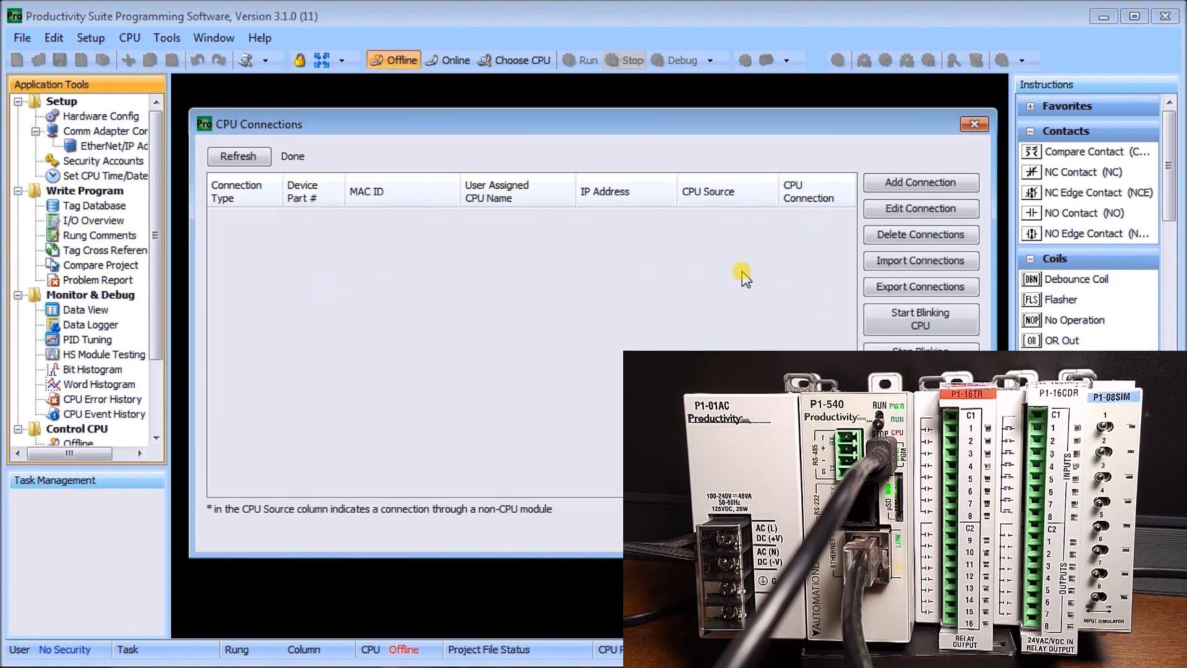
pyautogui.click(238, 156)
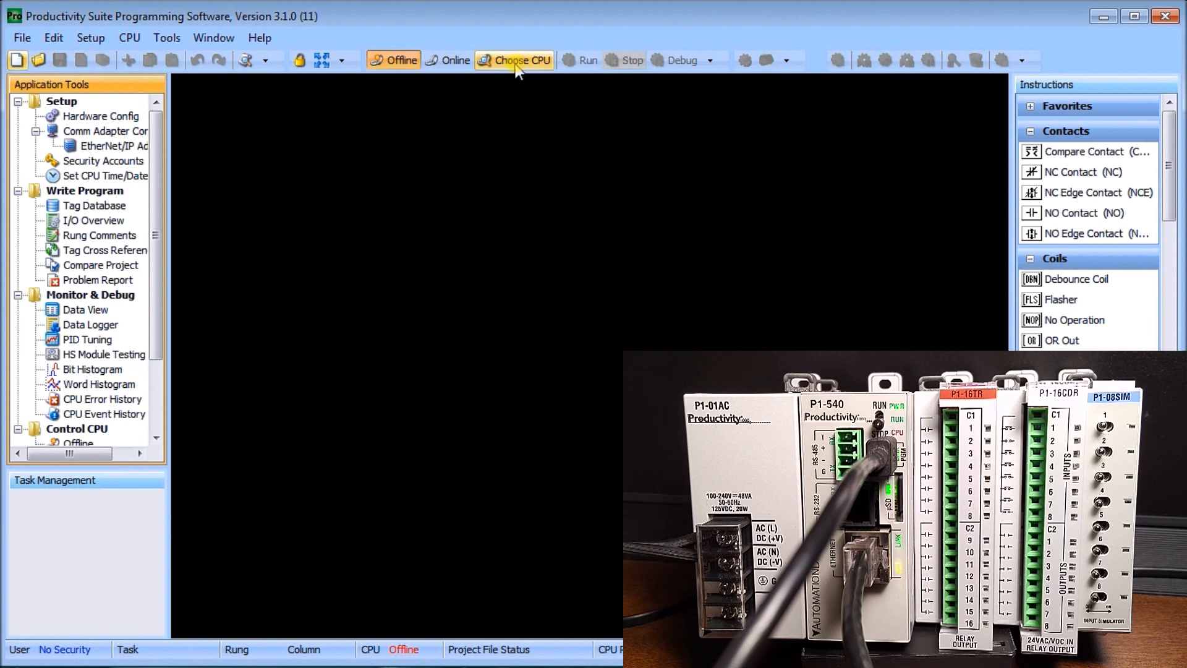
pyautogui.click(519, 60)
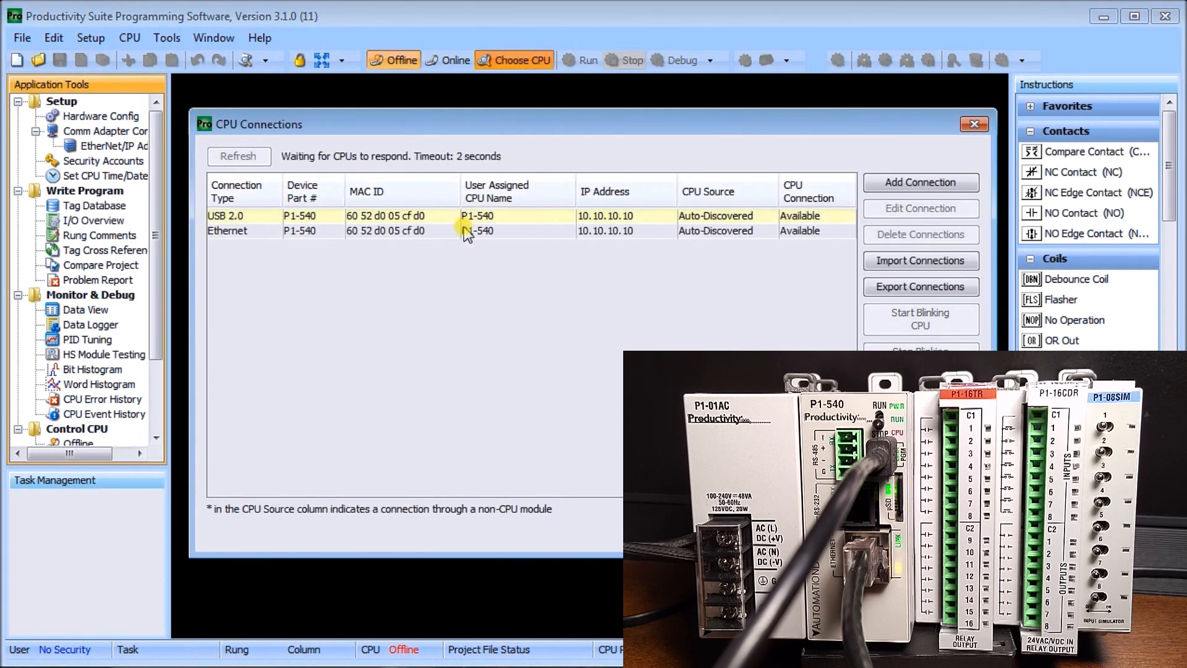
pyautogui.click(974, 125)
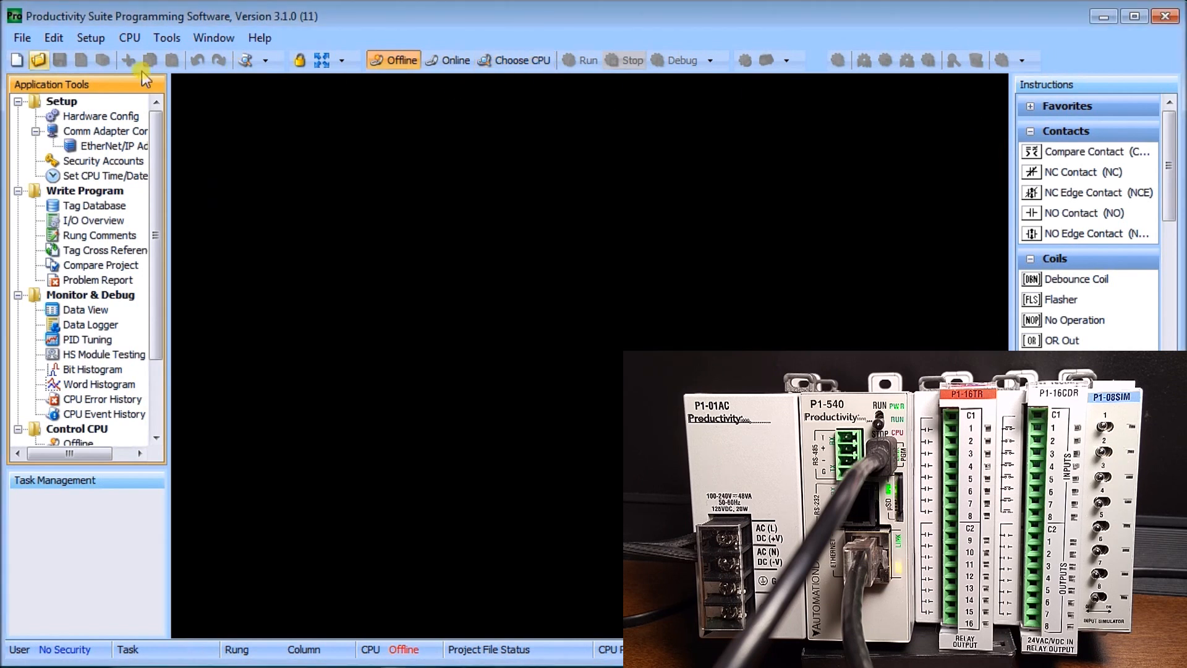
pyautogui.scroll(-3)
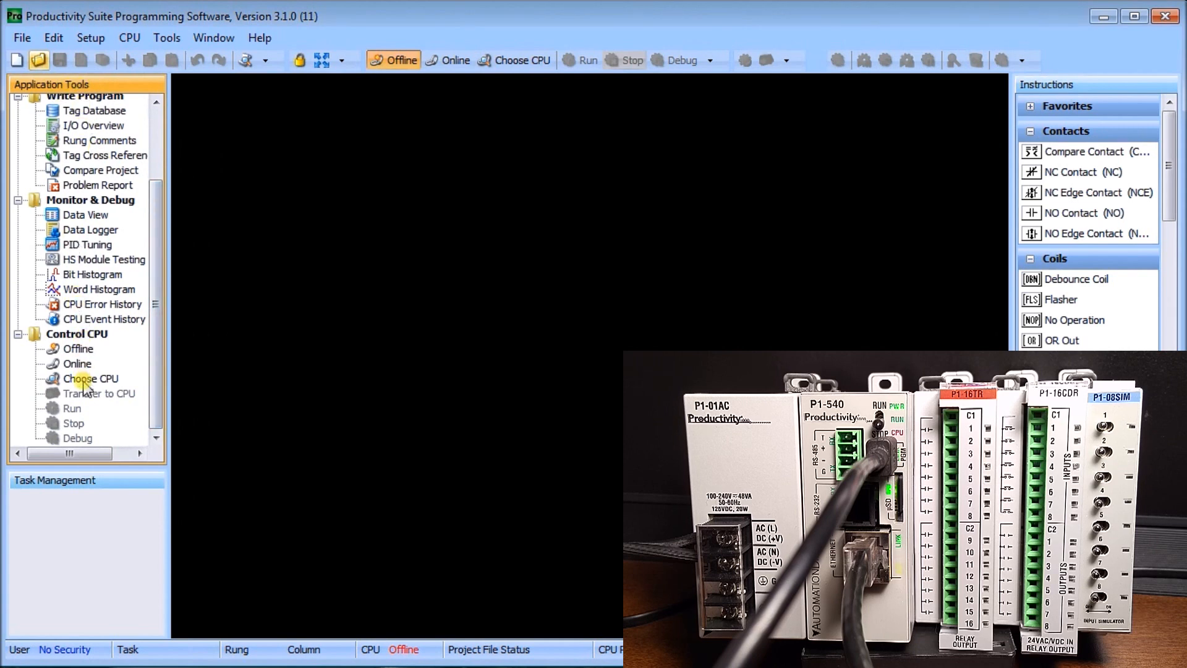
# Reopen the CPU connections list through CPU > Choose CPU.
pyautogui.click(91, 378)
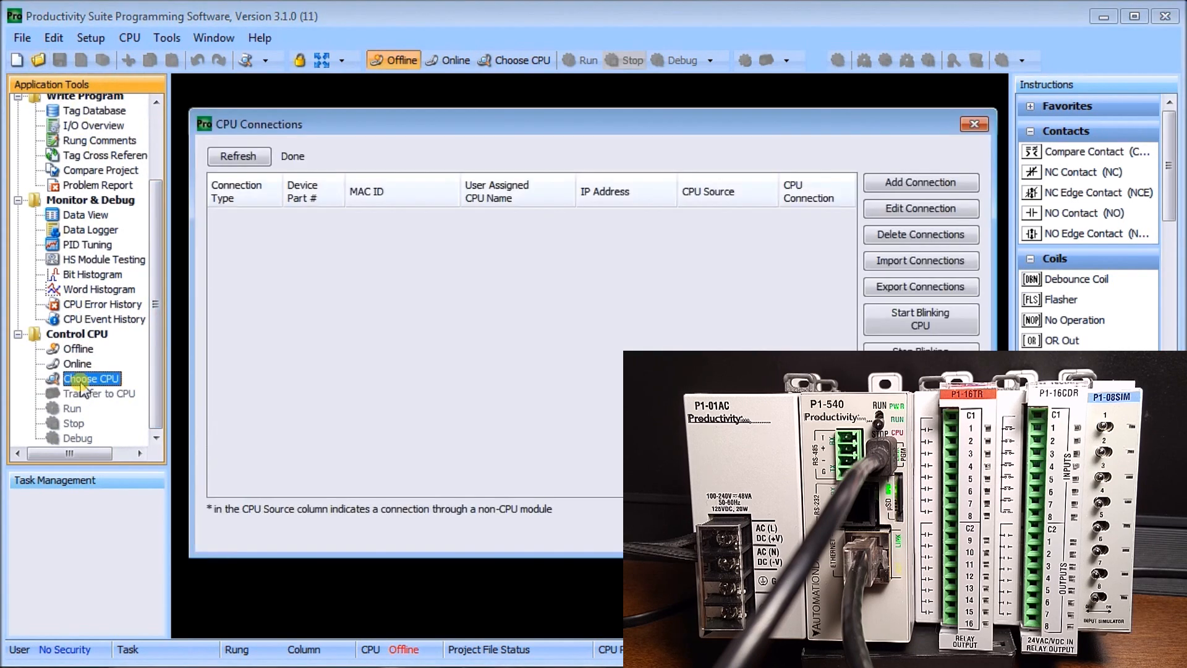
pyautogui.click(239, 156)
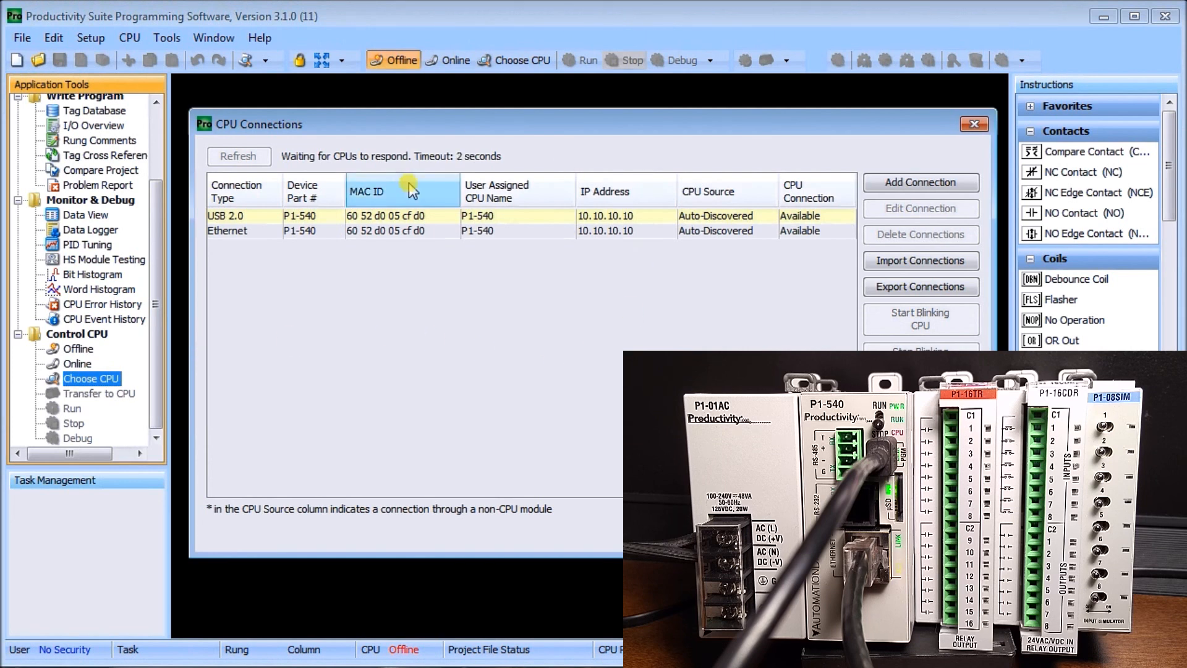
pyautogui.click(975, 124)
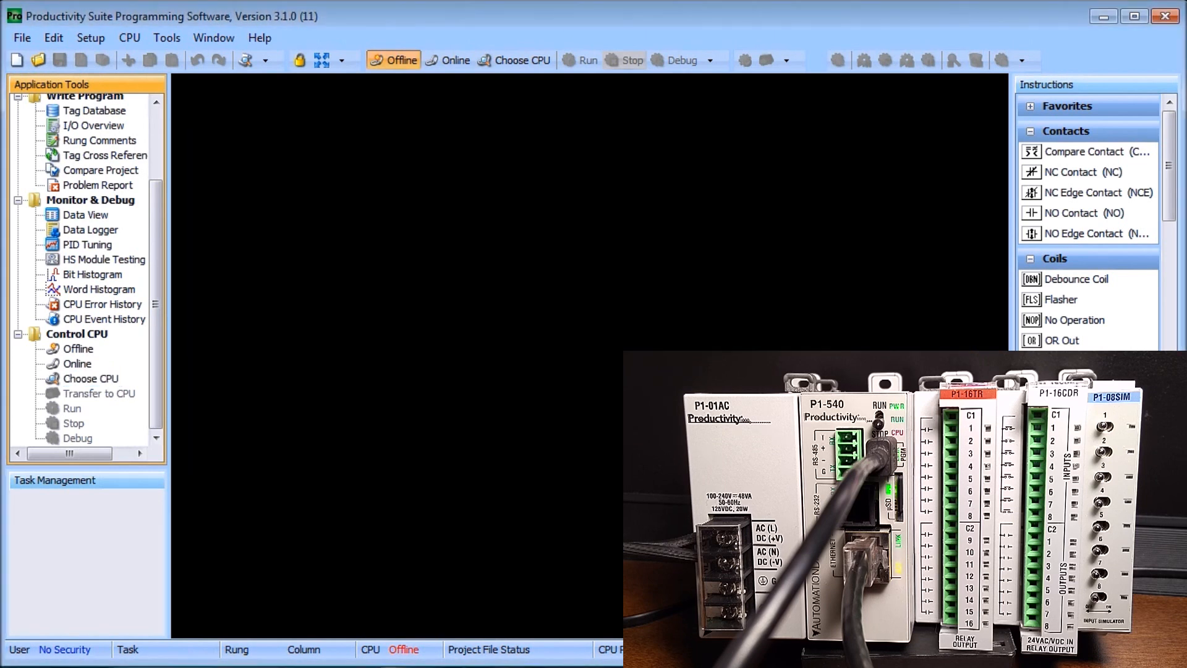
pyautogui.click(129, 37)
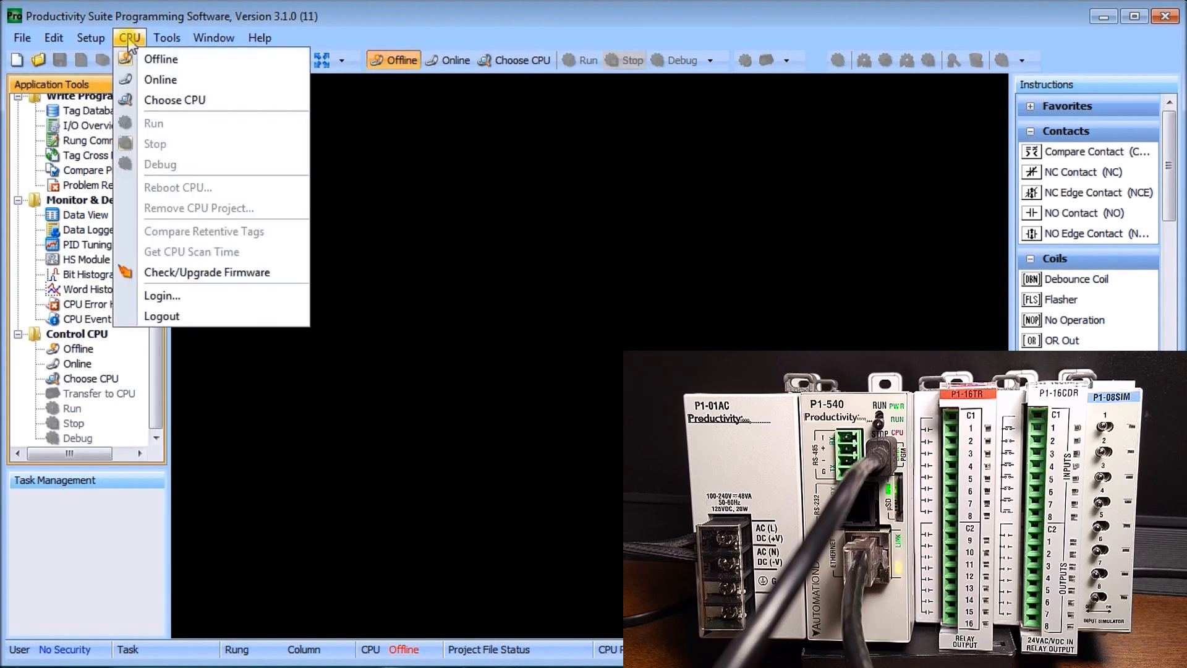
pyautogui.moveTo(152, 102)
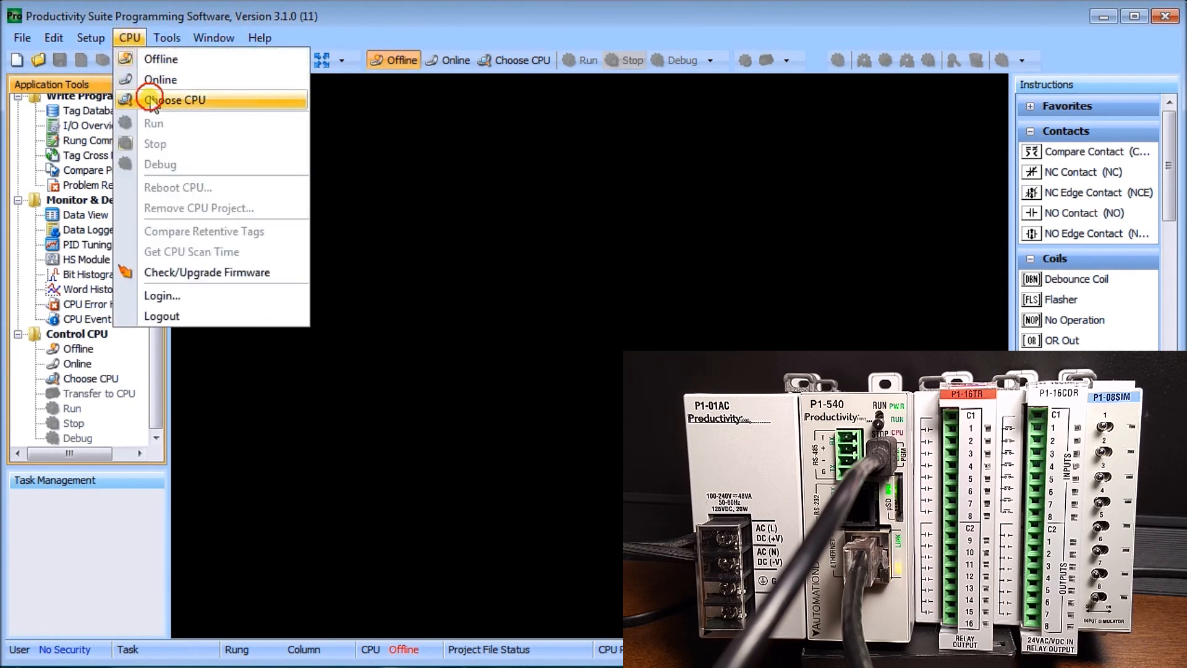
pyautogui.click(153, 100)
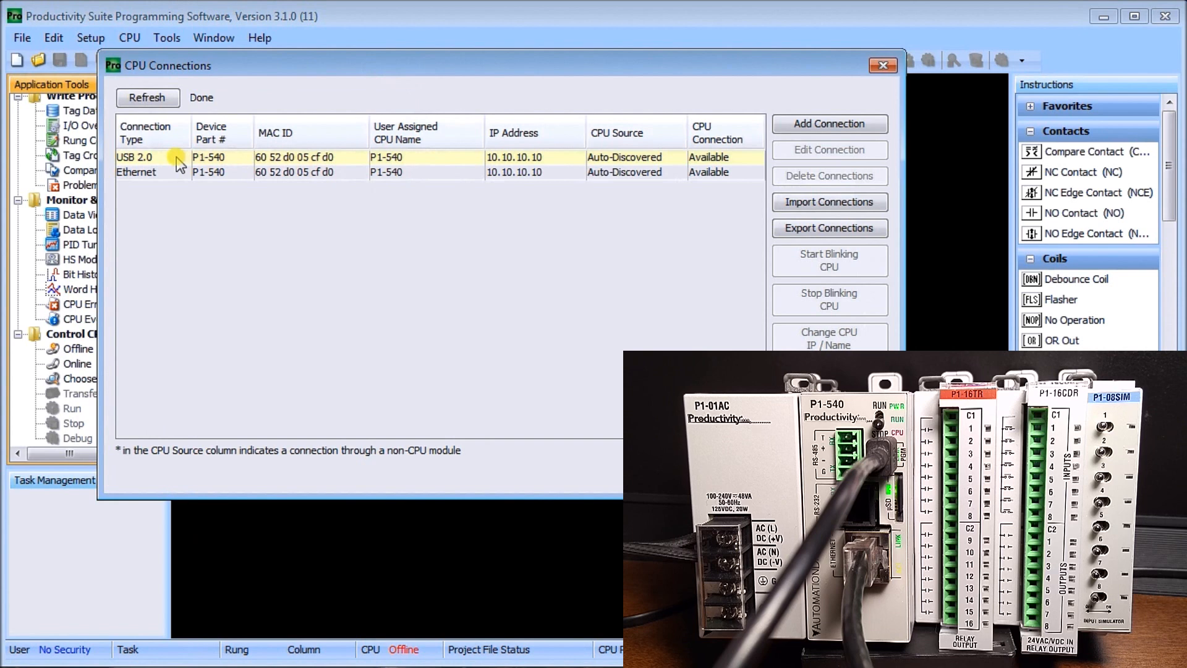
pyautogui.moveTo(159, 164)
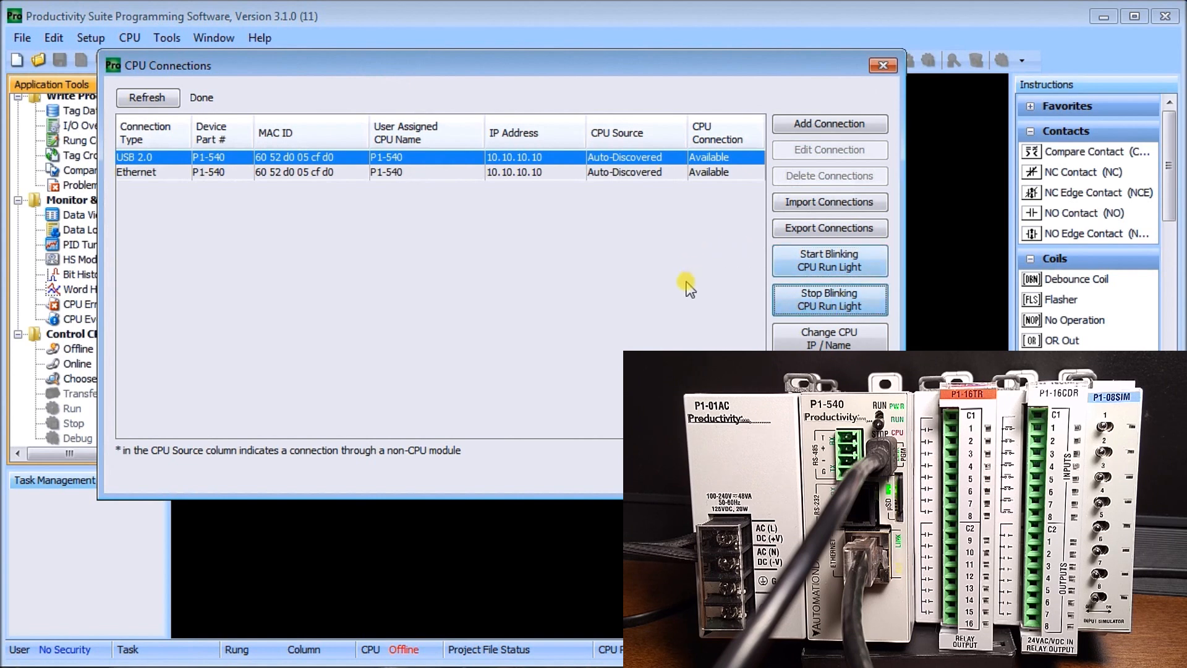
# Stop the run light blinking on the USB 2.0 P1-540 connection.
pyautogui.click(275, 172)
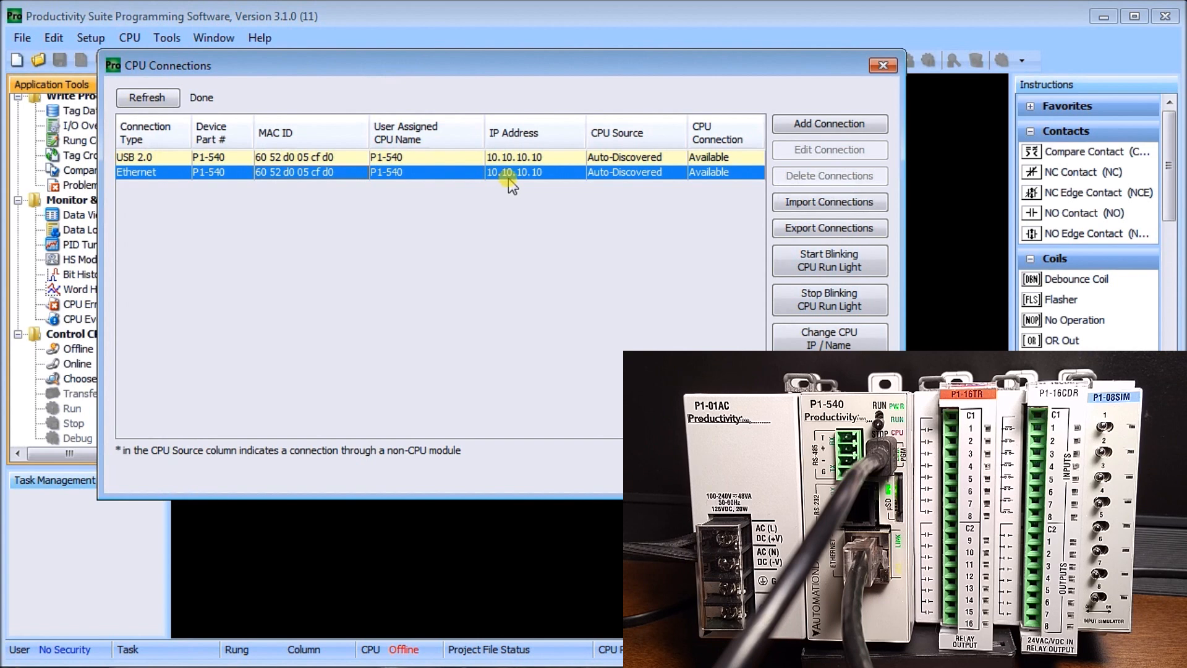
# Set the Ethernet CPU's IP to 192.168.1.14 with gateway 192.168.1.1, and confirm.
pyautogui.click(830, 338)
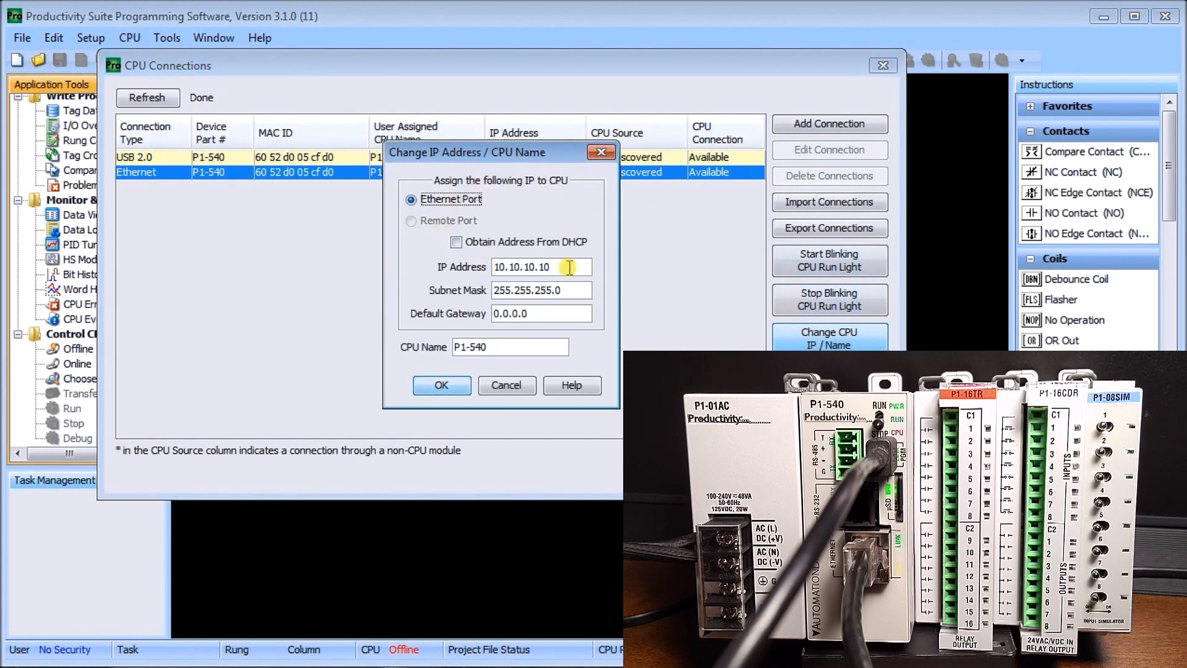
pyautogui.tripleClick(528, 267)
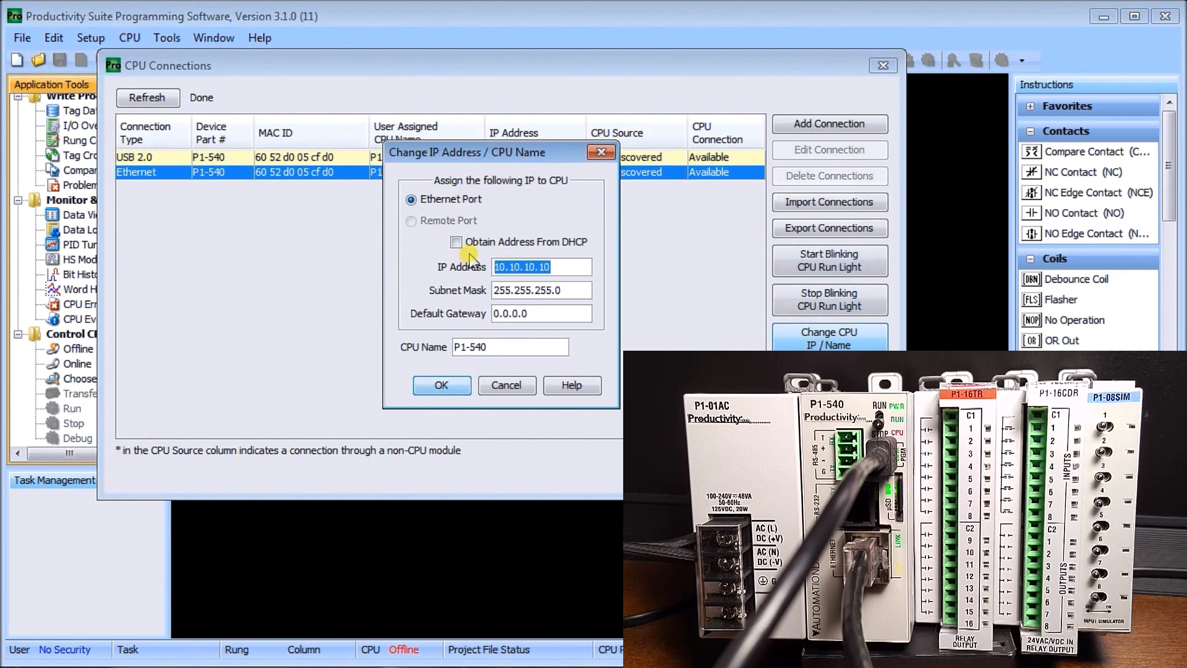
pyautogui.write('192.168')
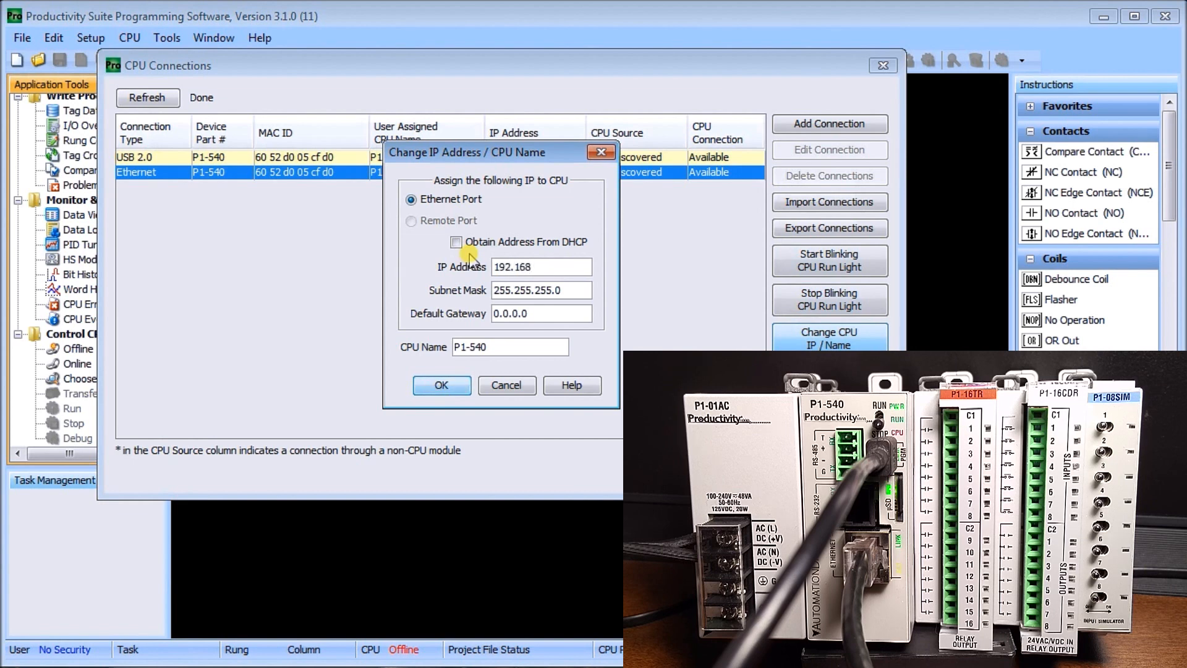
pyautogui.write('.1.14')
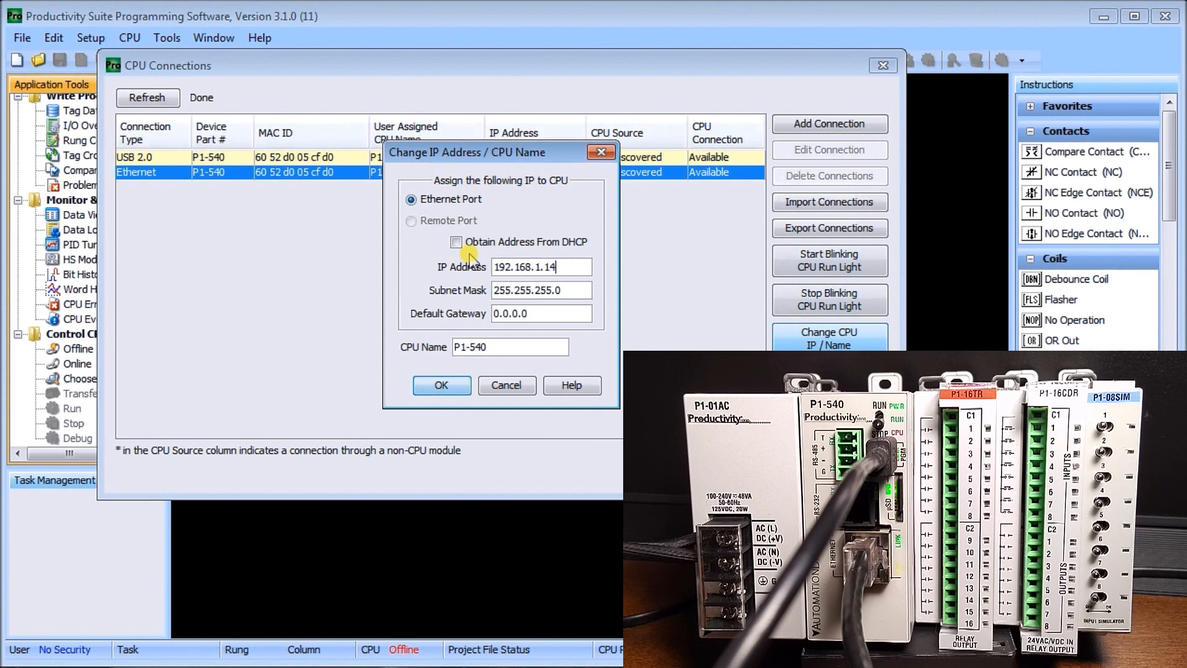
pyautogui.click(541, 313)
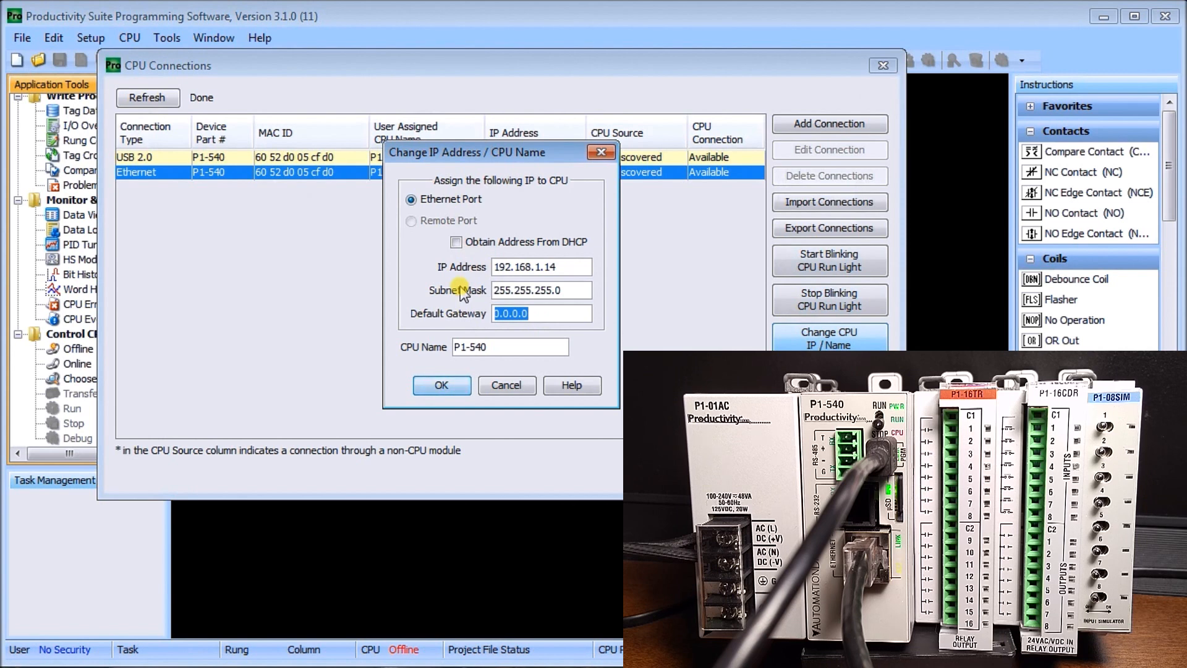
pyautogui.write('192.168.1.1')
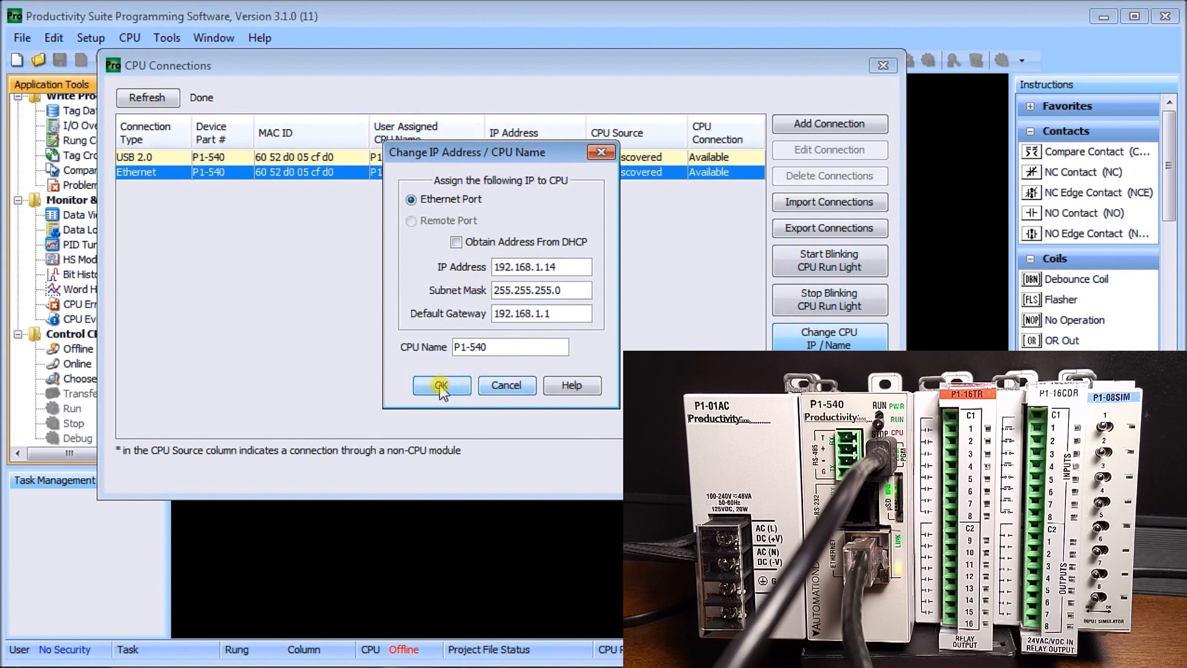
pyautogui.click(442, 385)
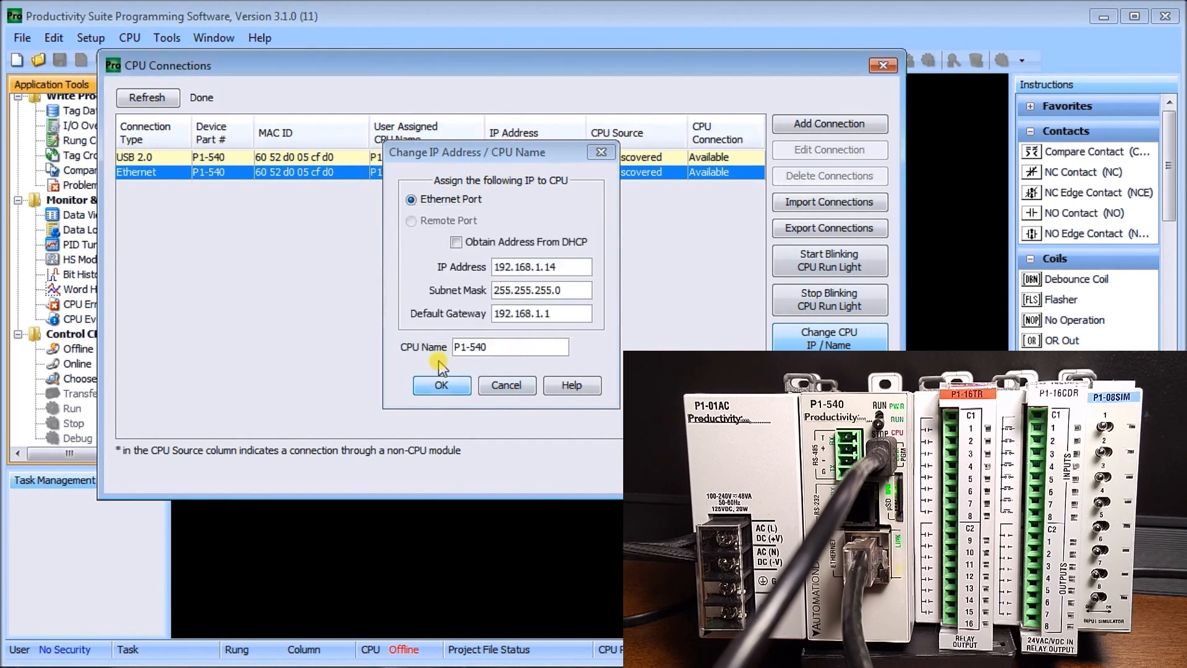
pyautogui.click(441, 385)
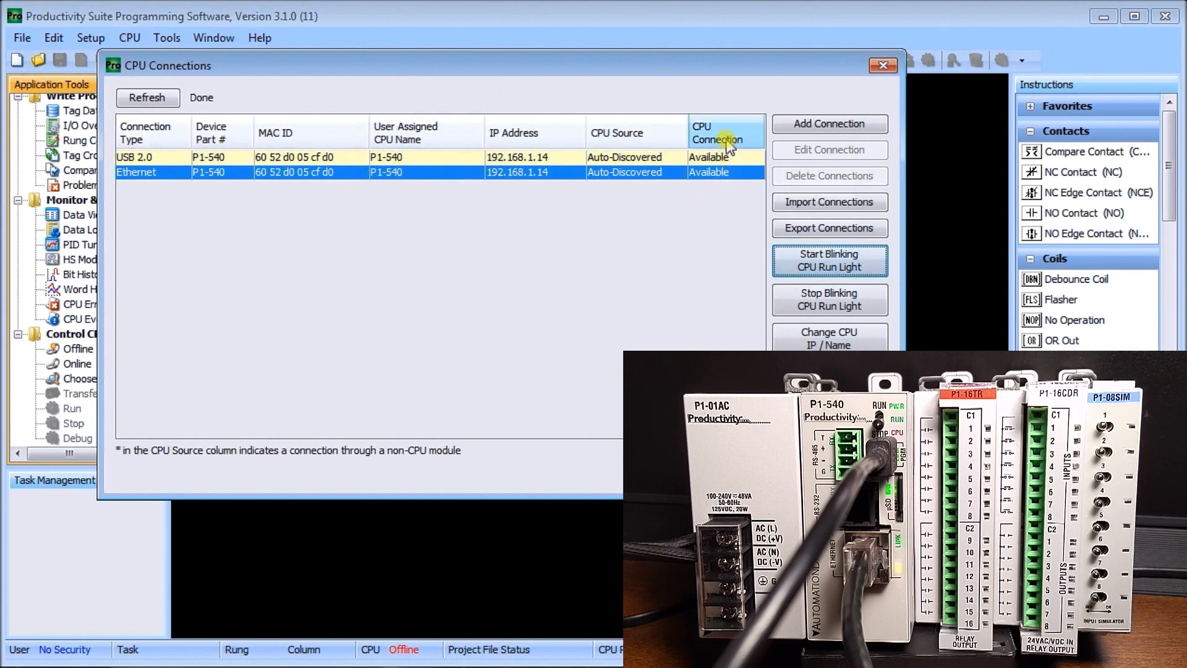
pyautogui.moveTo(715, 184)
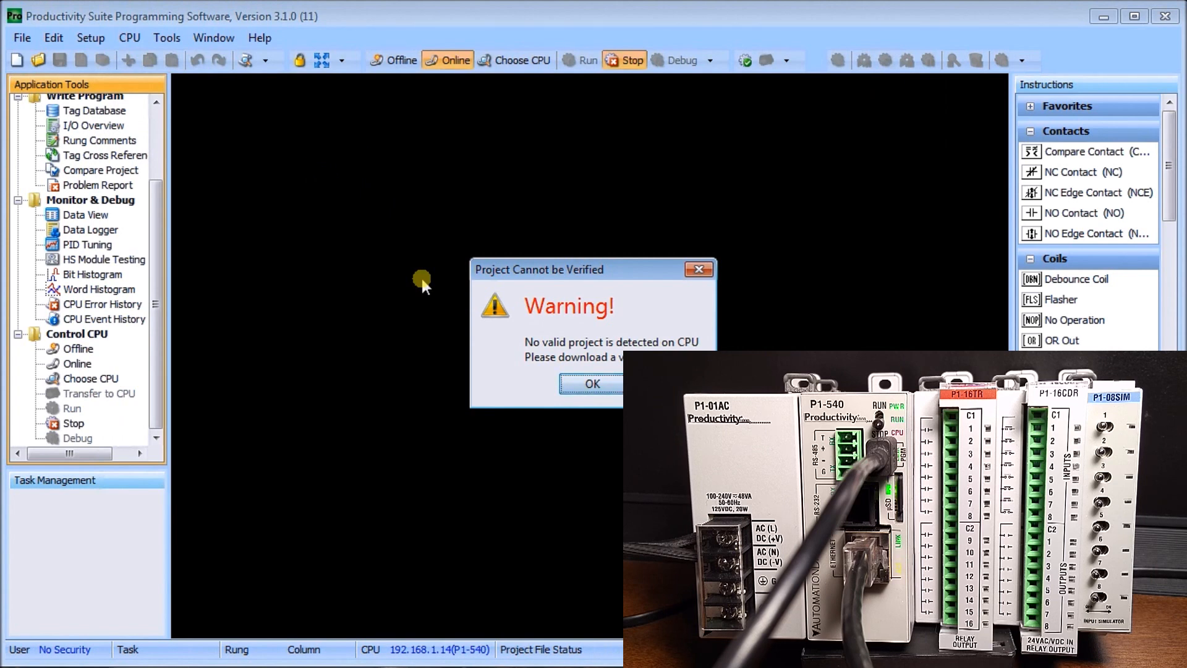
pyautogui.moveTo(551, 321)
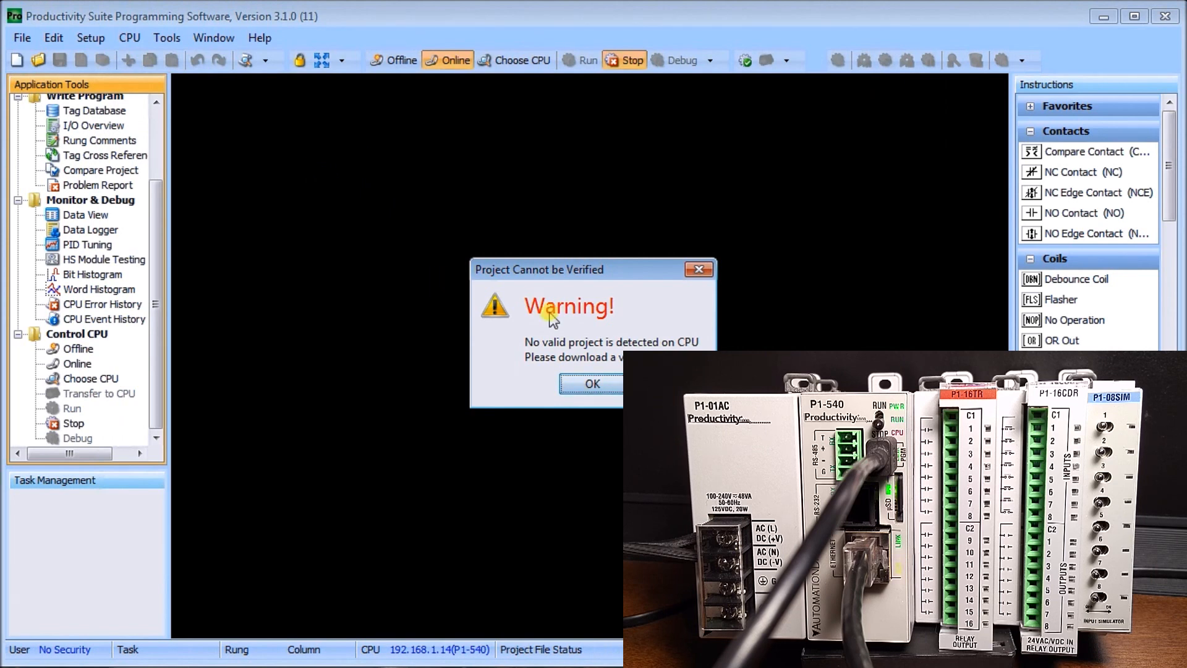
# Dismiss the 'Project Cannot be Verified' warning after connecting over Ethernet.
pyautogui.click(593, 383)
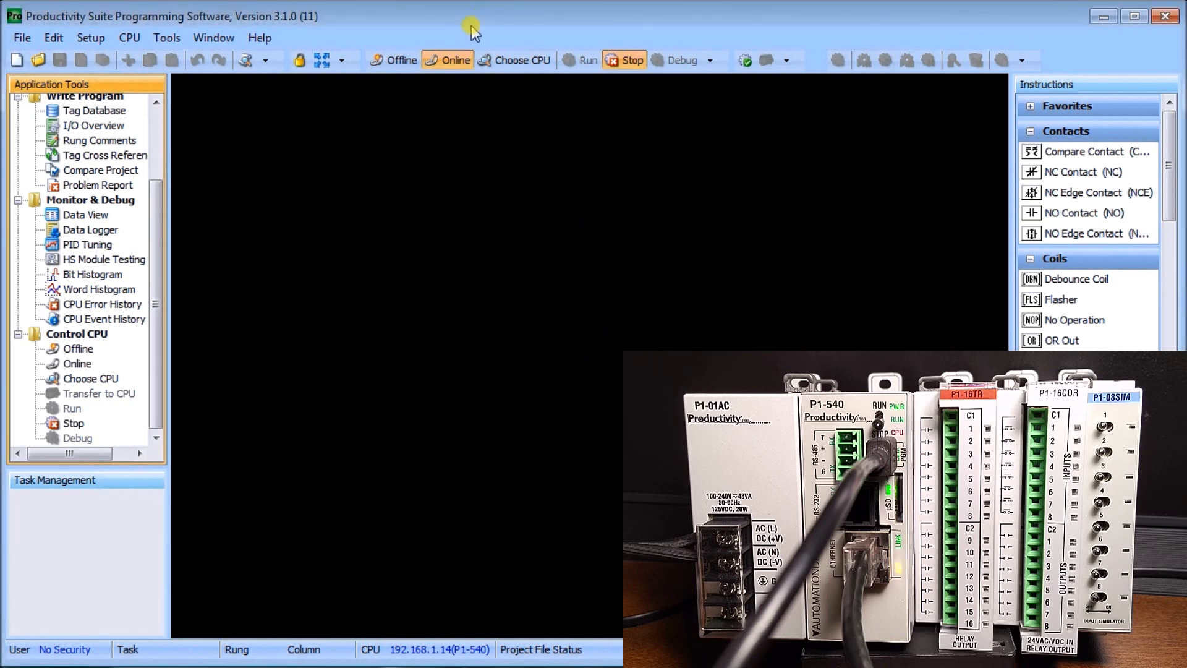
pyautogui.moveTo(348, 34)
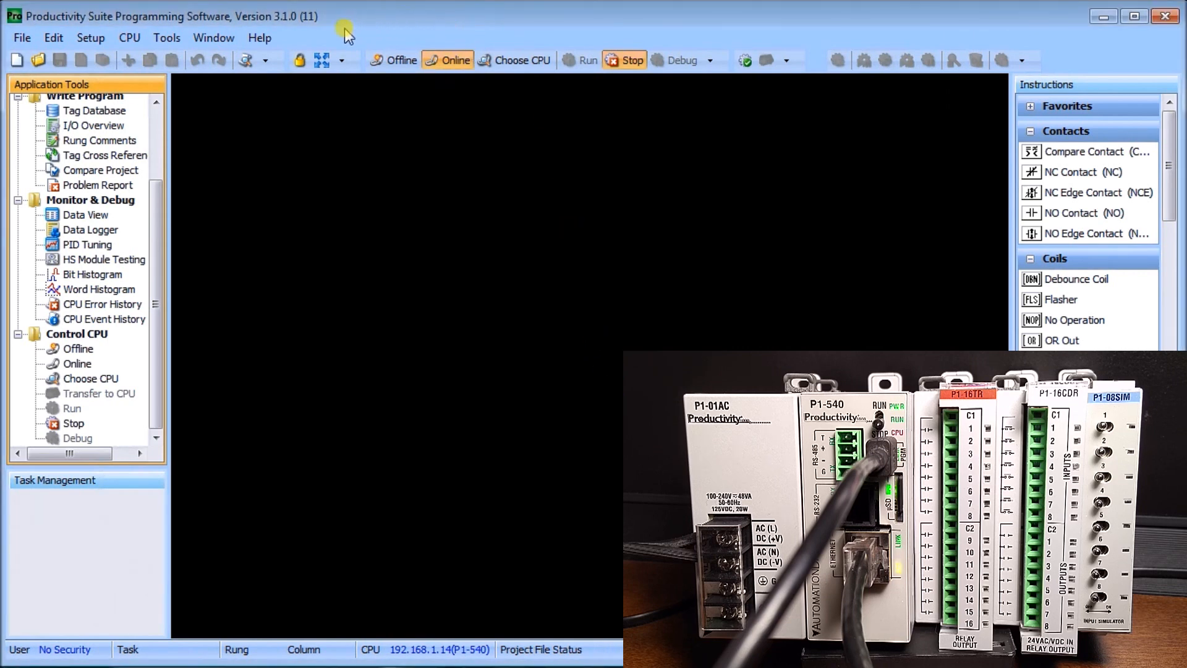
pyautogui.moveTo(392, 77)
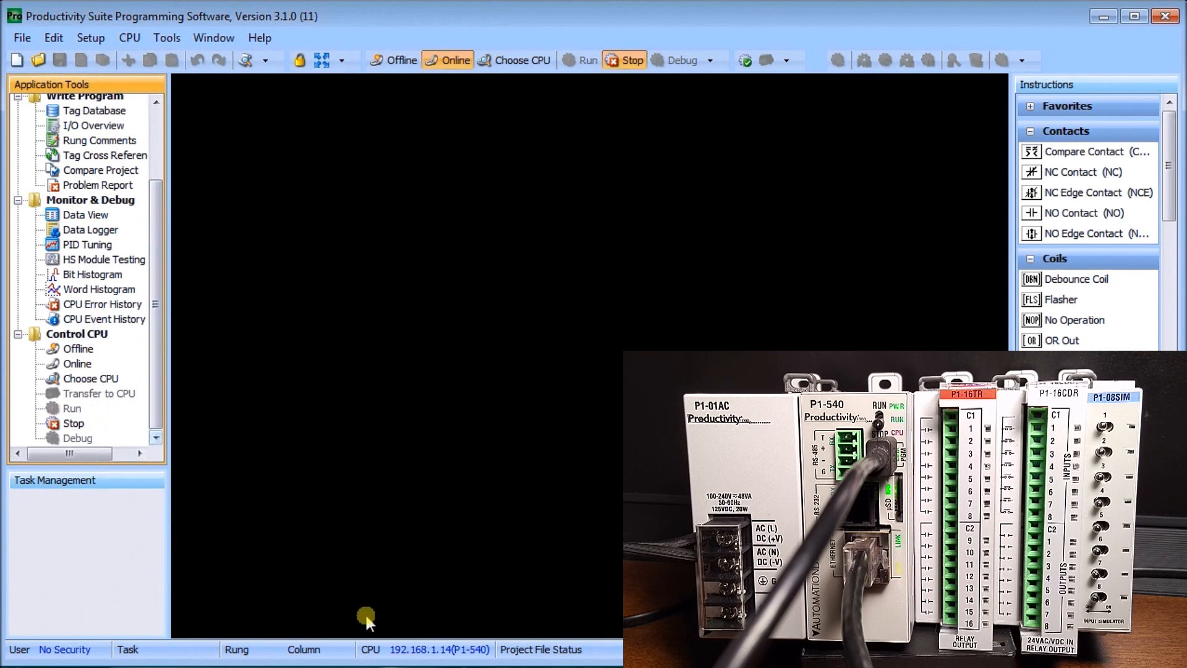
pyautogui.moveTo(353, 615)
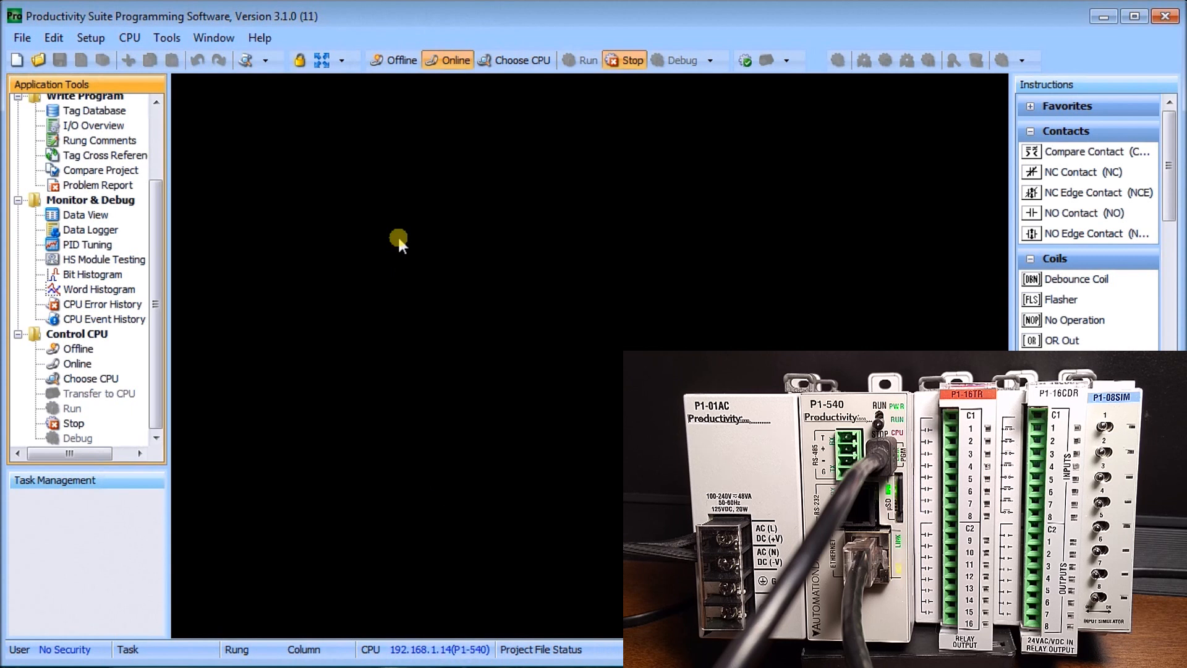
pyautogui.moveTo(397, 61)
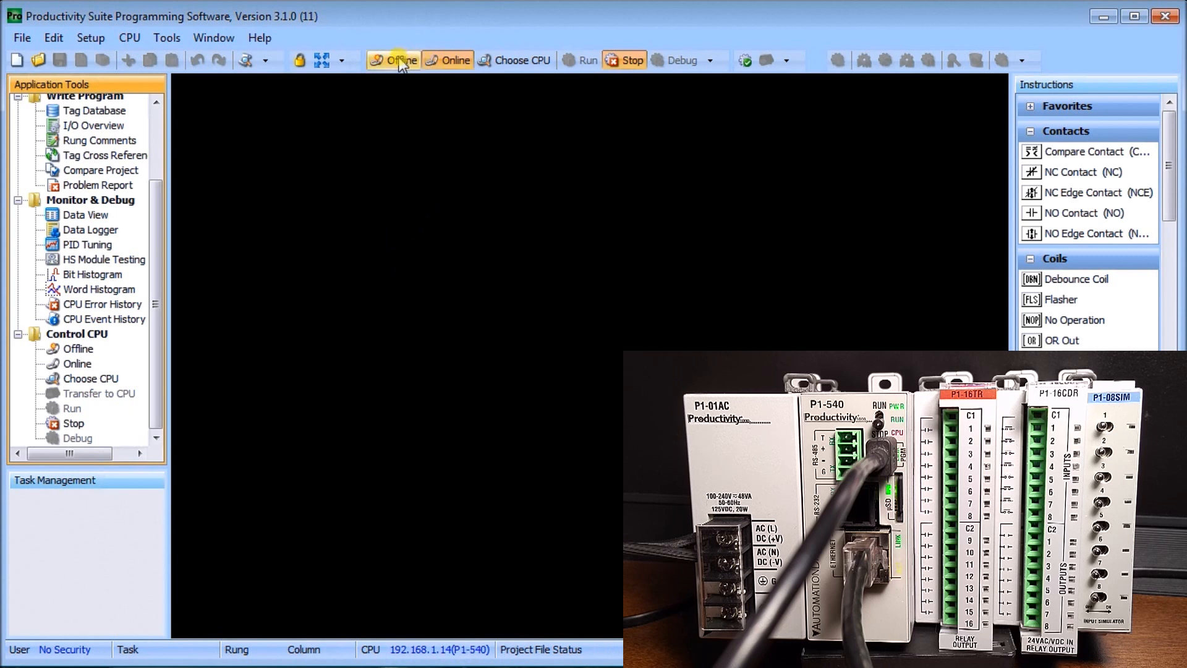
# Go offline, reconnect over USB 2.0, and dismiss the no-valid-project warning.
pyautogui.click(400, 60)
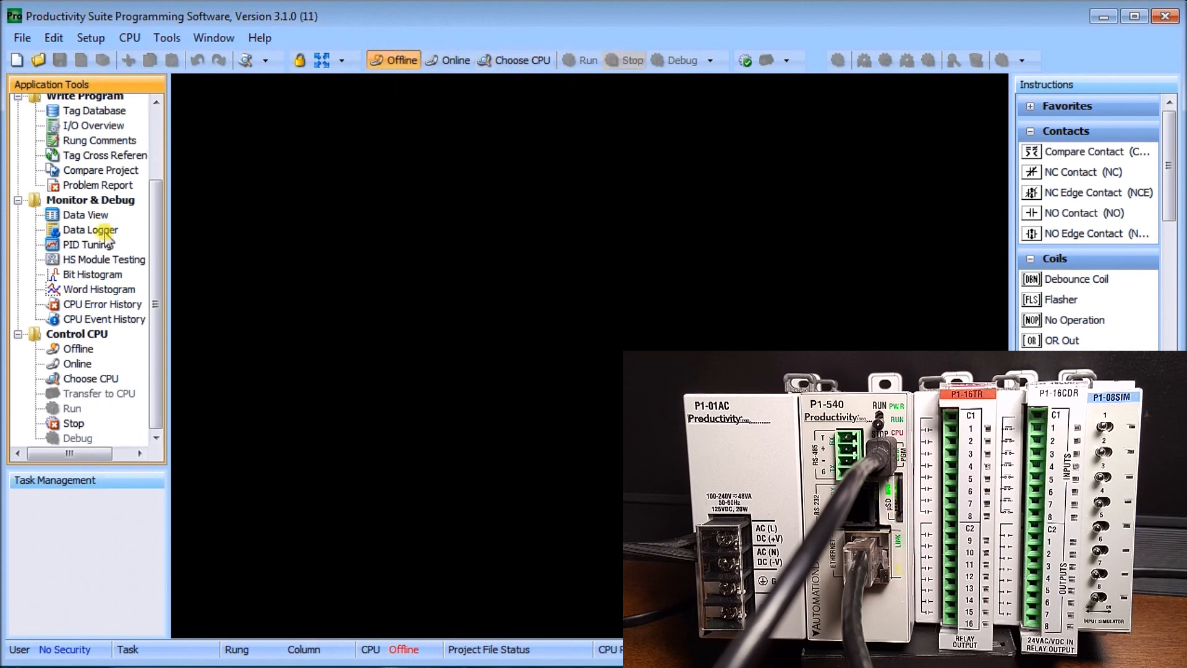
pyautogui.moveTo(442, 159)
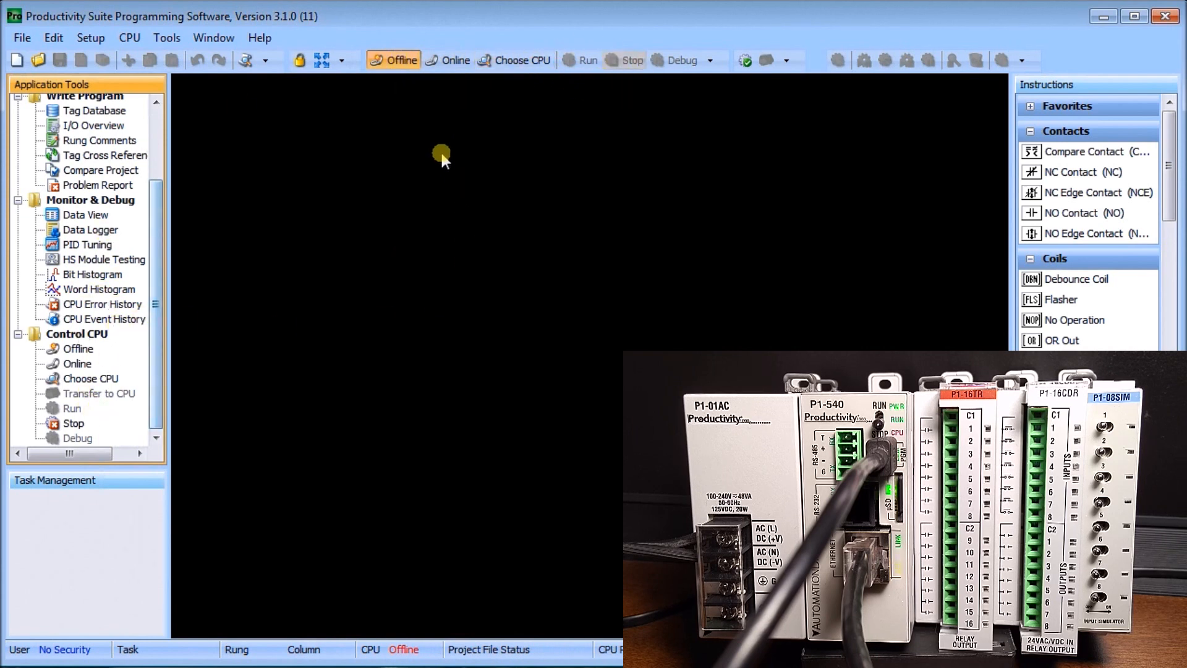
pyautogui.moveTo(440, 614)
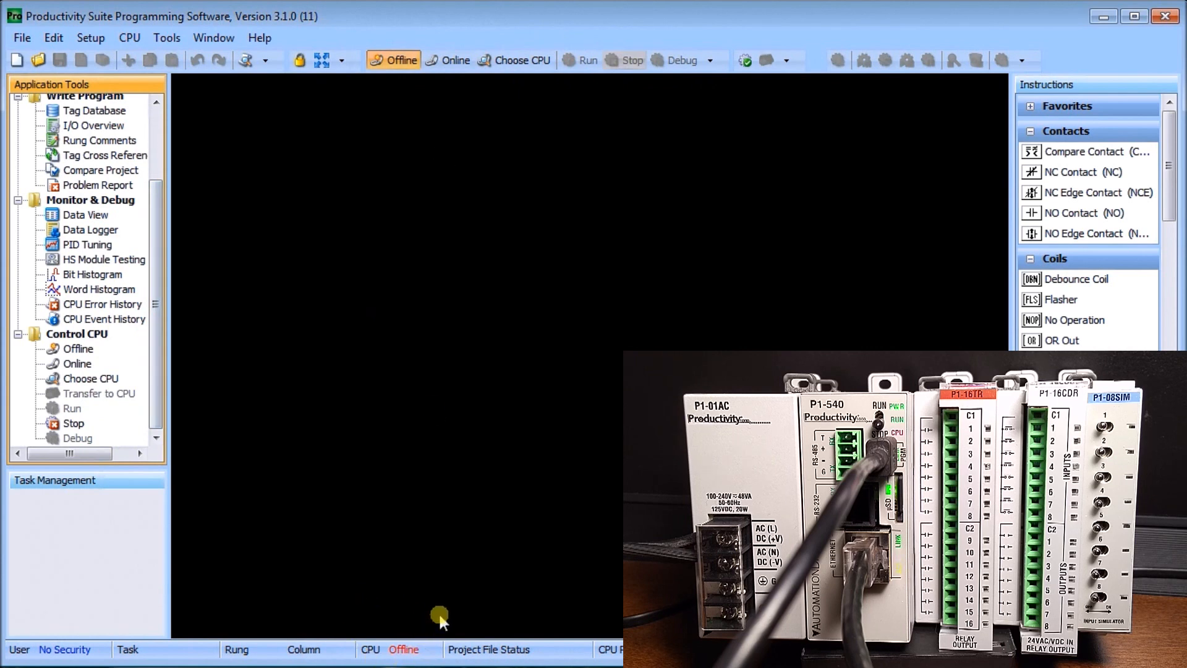
pyautogui.click(520, 60)
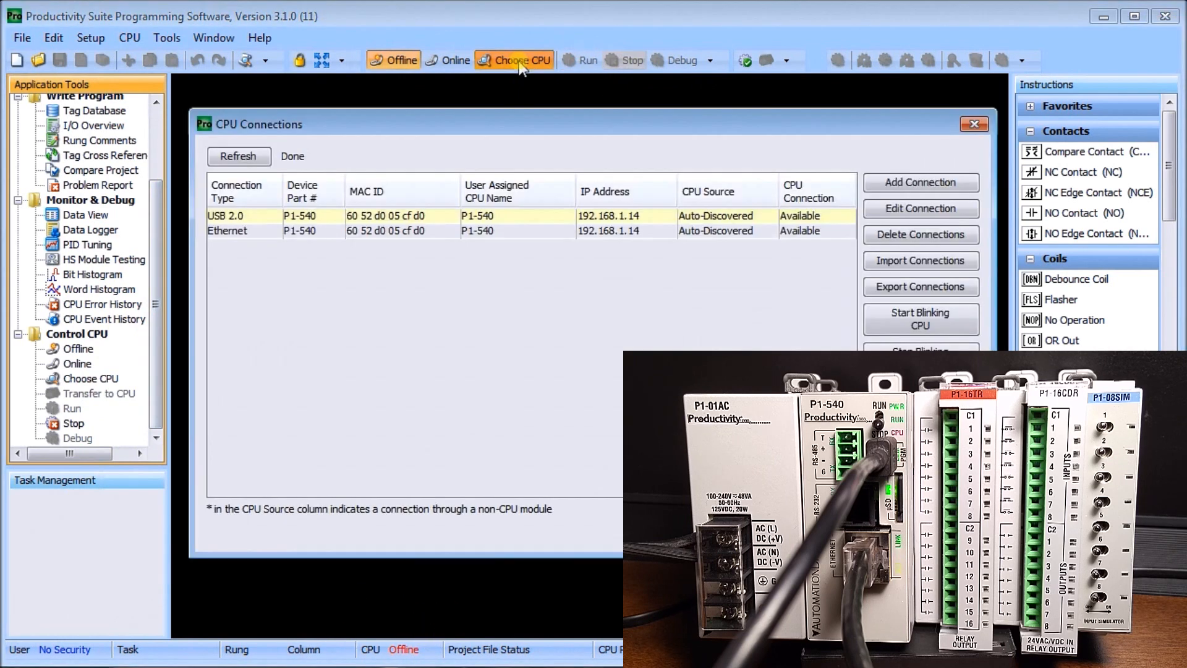
pyautogui.click(239, 157)
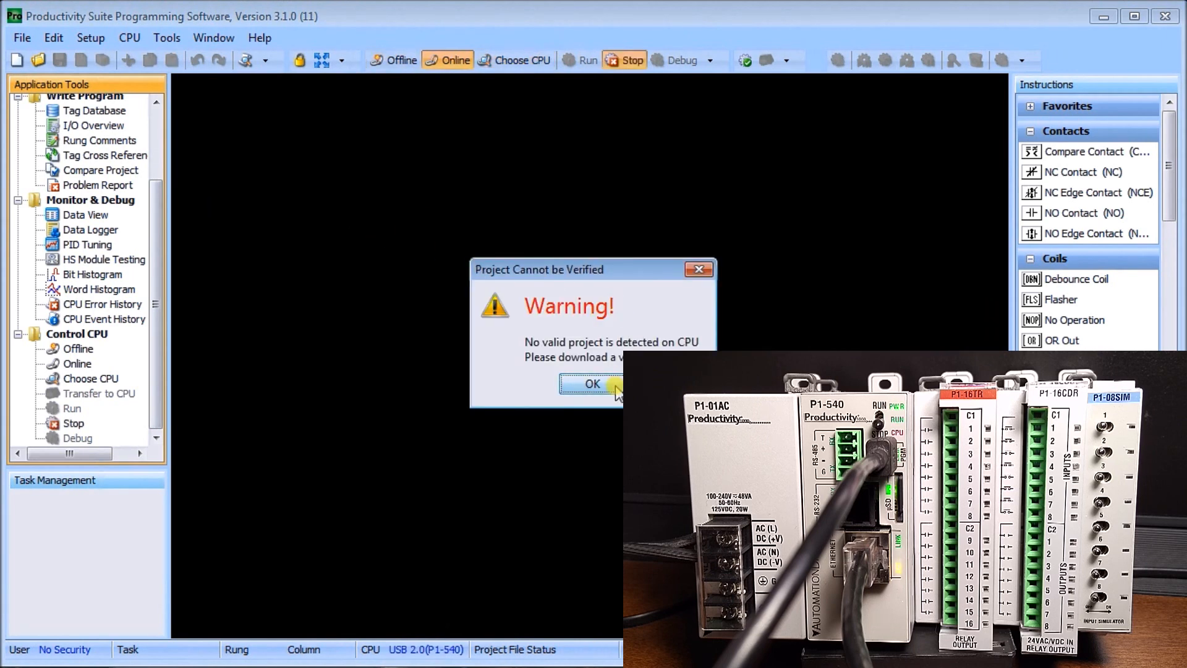
pyautogui.click(592, 384)
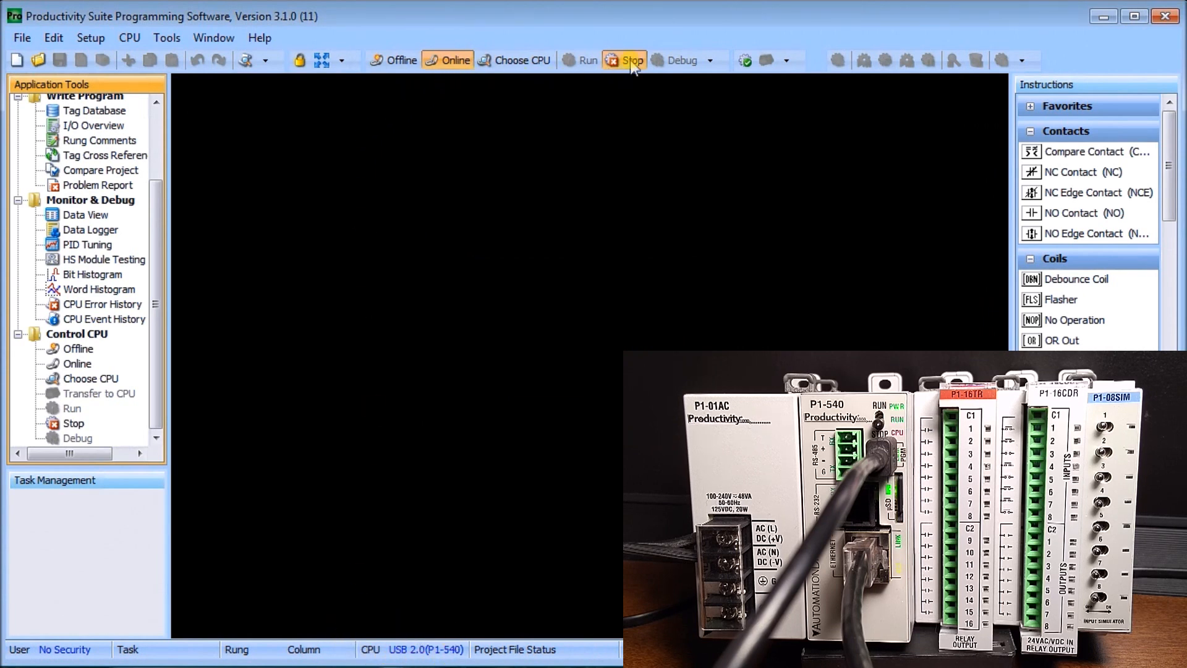
pyautogui.moveTo(382, 74)
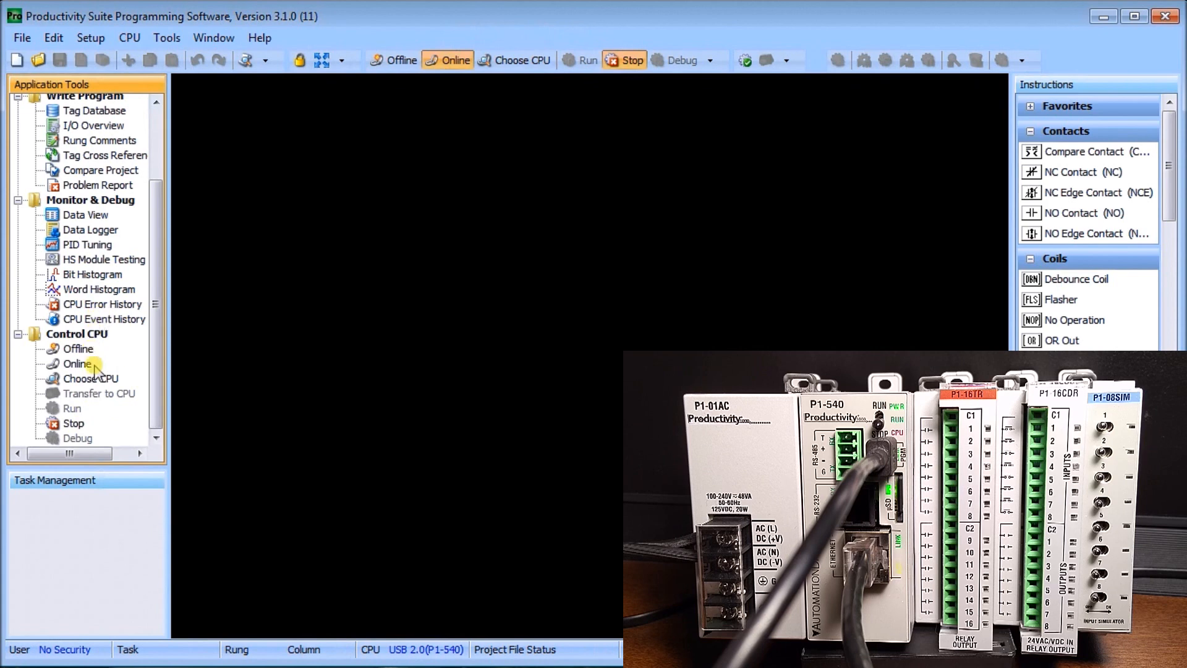
pyautogui.moveTo(142, 375)
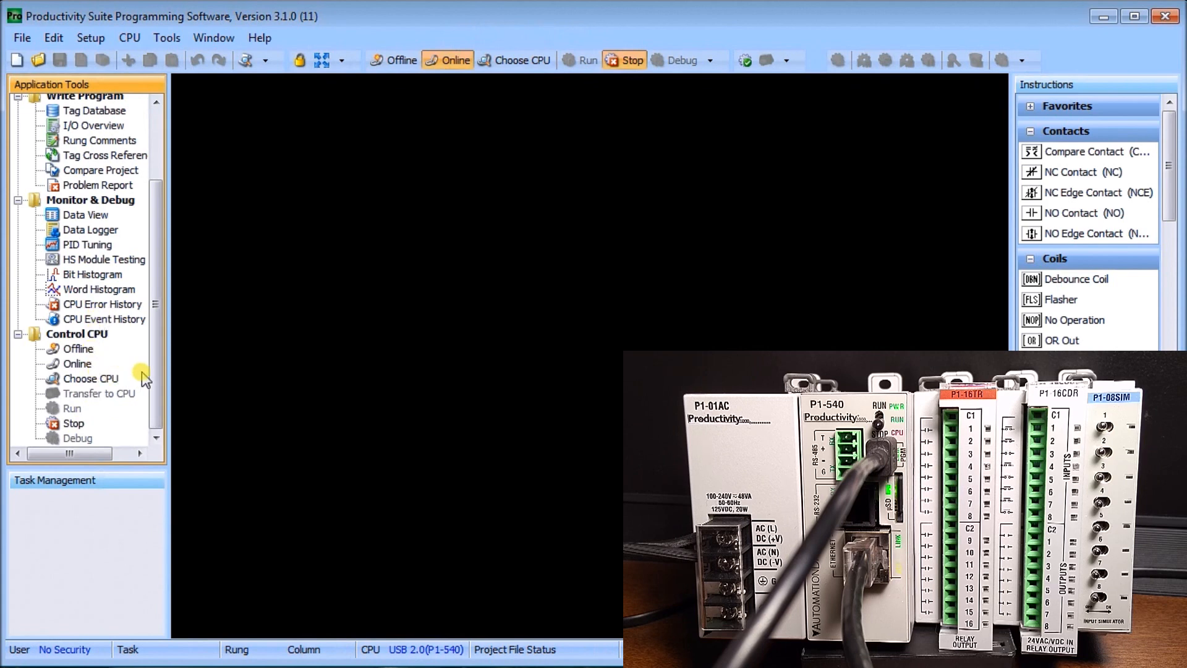
pyautogui.moveTo(479, 306)
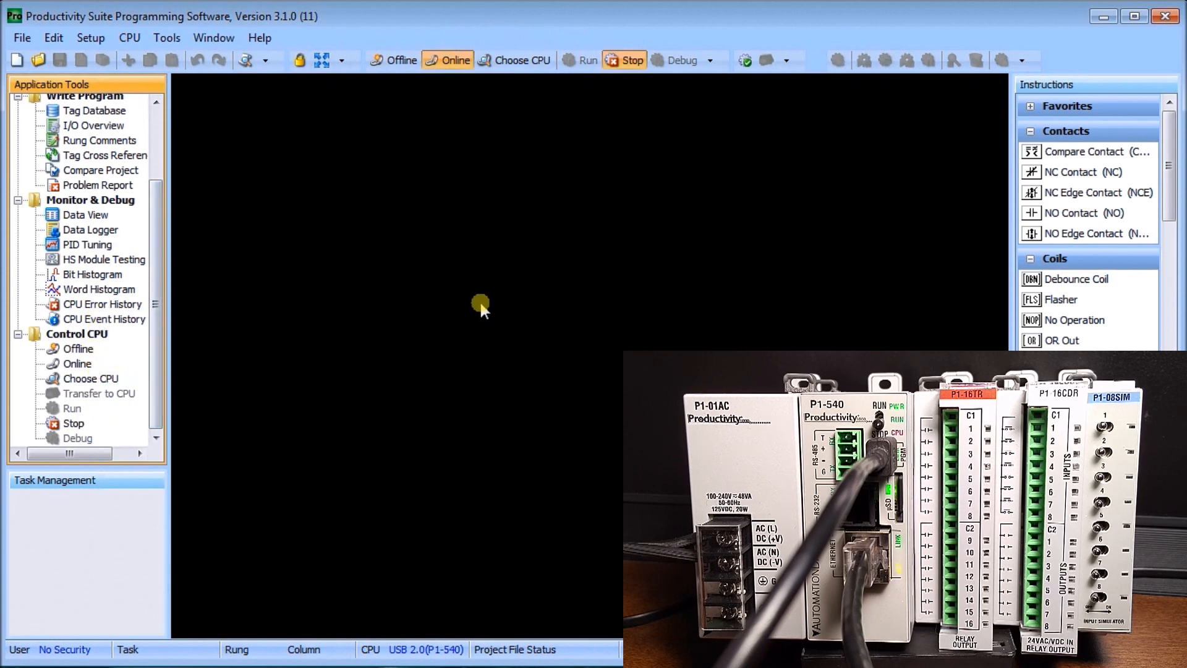